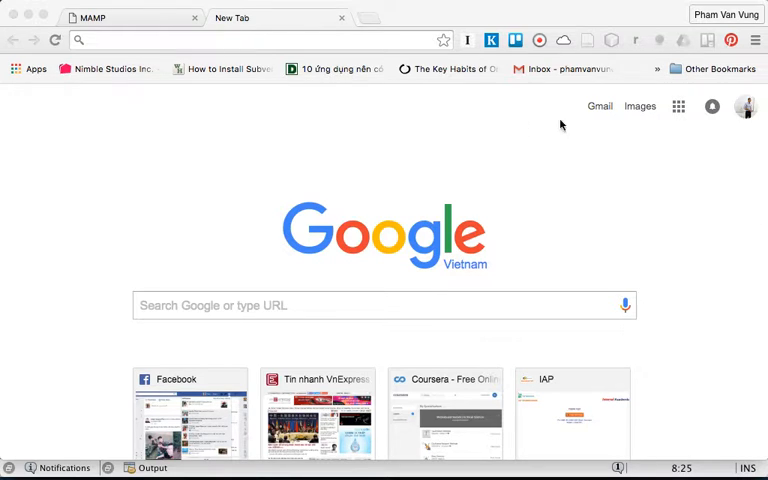
Navigate to console.developers.google.com to reach the Cloud Platform dashboard for My First Project.
type("console.developers.google.com")
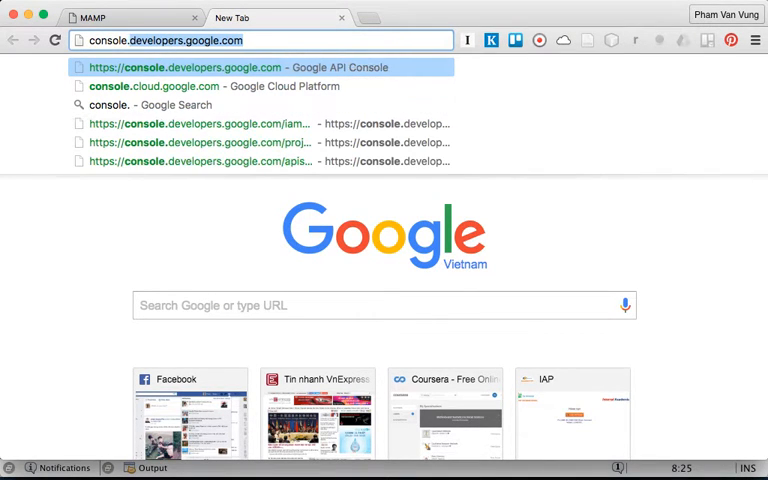
left_click(154, 86)
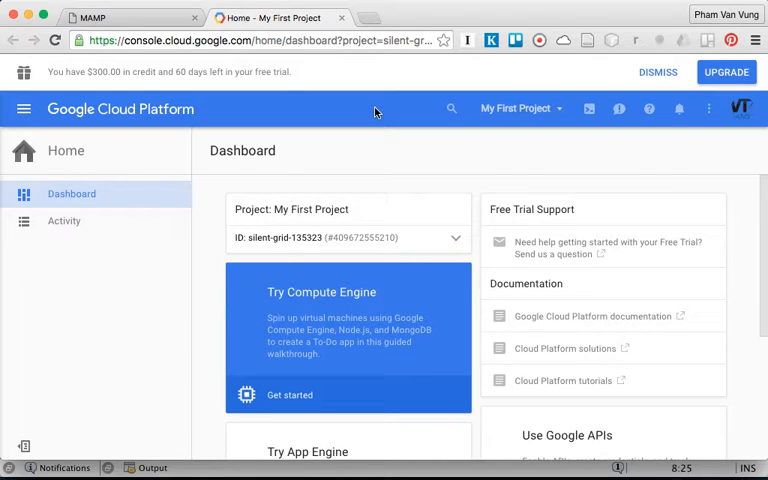
mouse_move(120, 108)
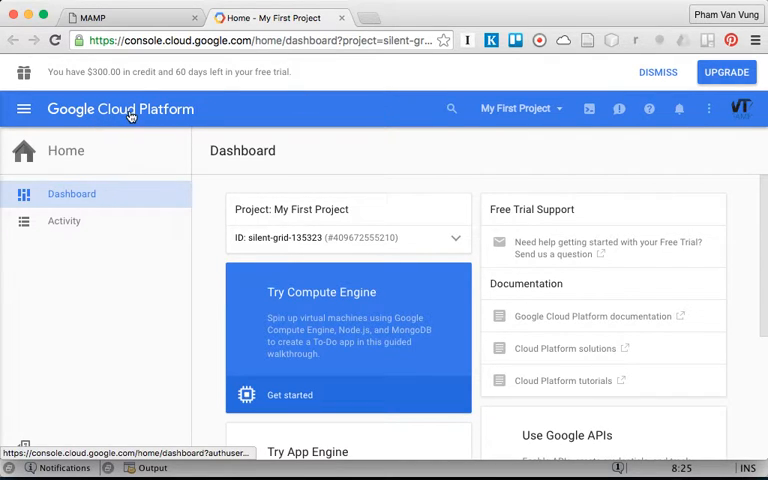
mouse_move(508, 184)
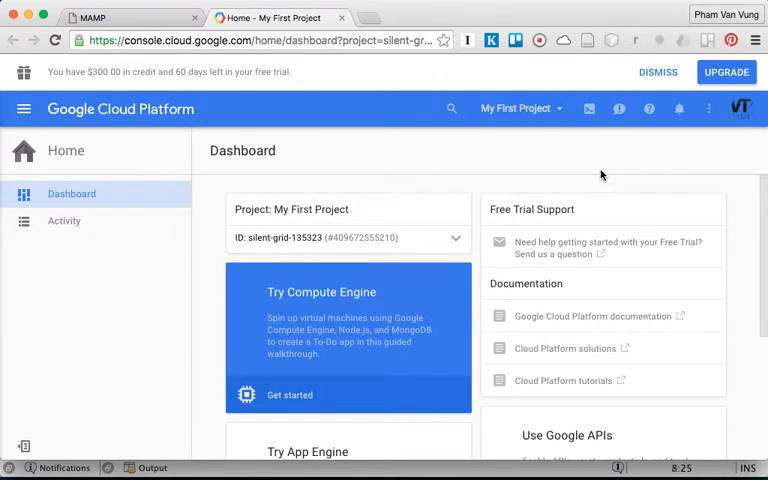
left_click(516, 108)
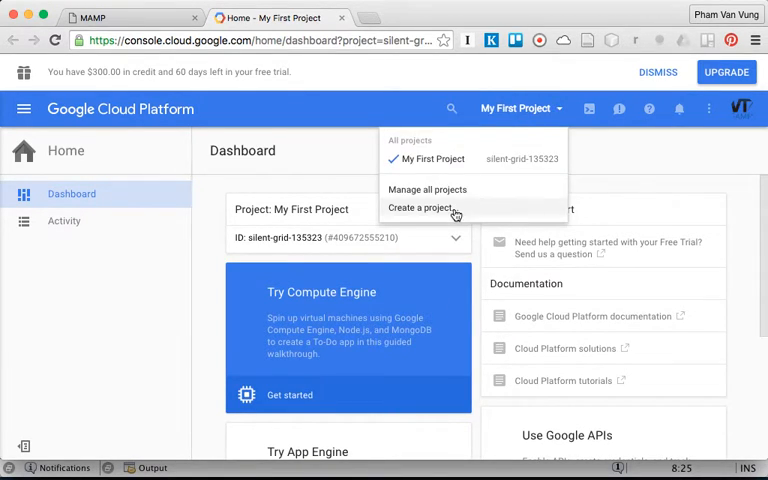
left_click(516, 108)
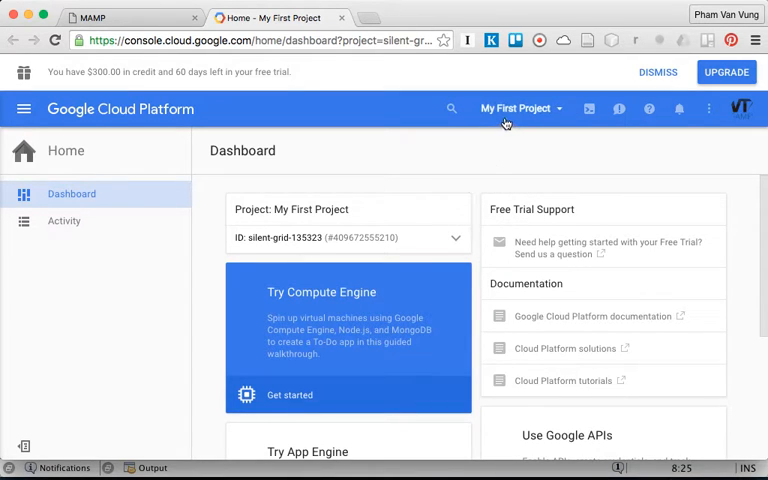
Replace the default project name with SMSystem and create the project.
left_click(520, 108)
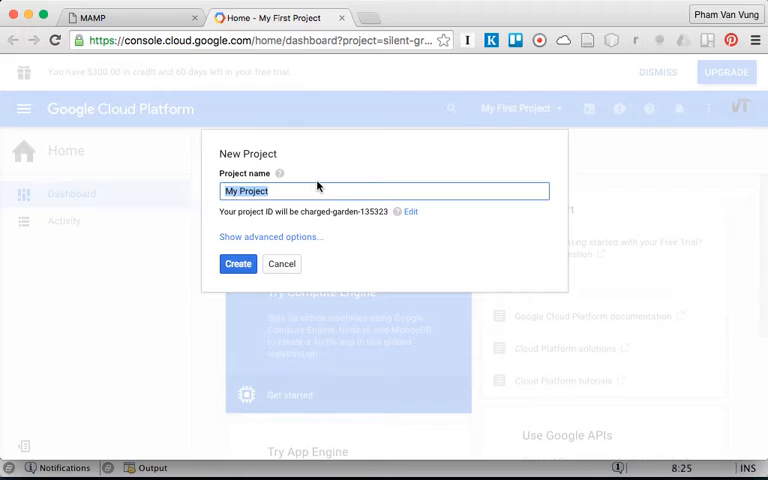
type("SMSystem")
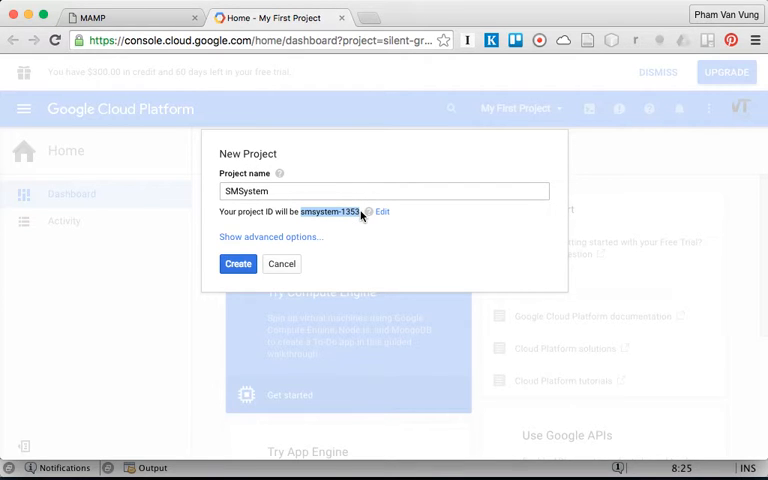
left_click(238, 264)
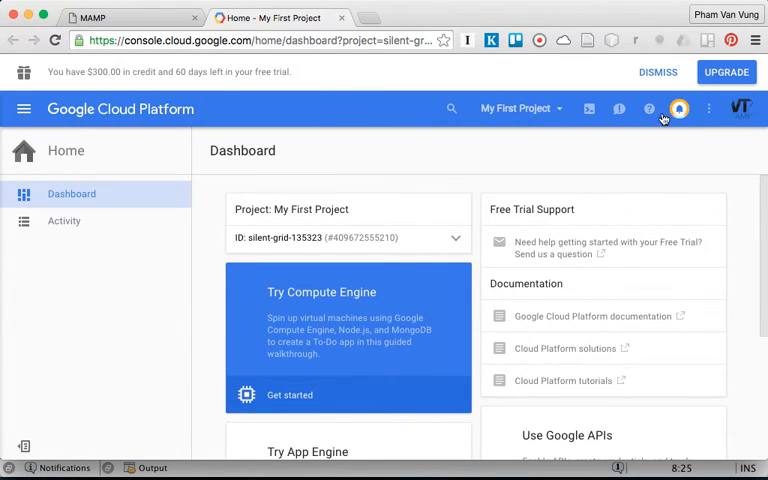
mouse_move(680, 108)
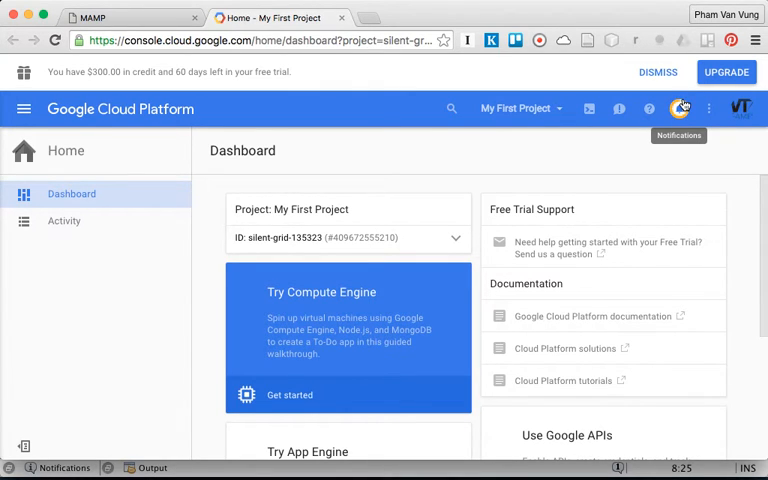
mouse_move(24, 108)
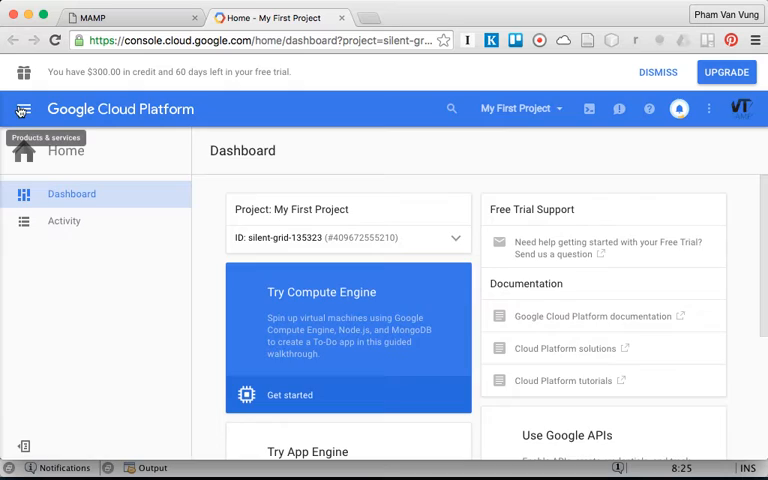
Reveal SQL and Storage in the Products & services menu and go to Storage.
left_click(24, 108)
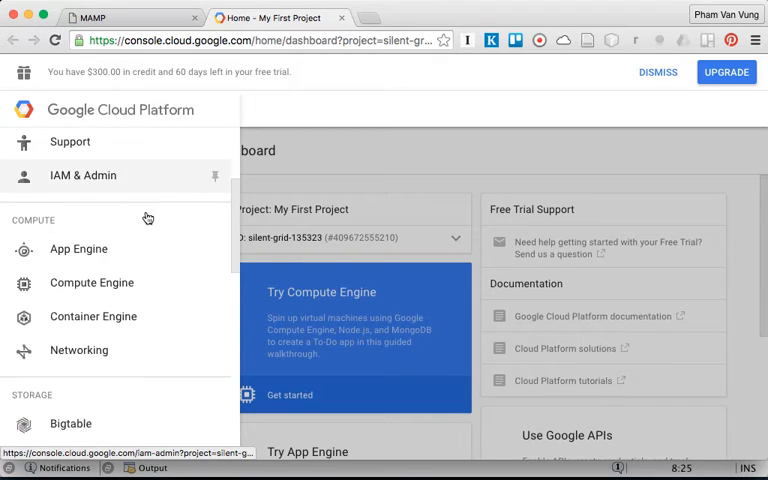
scroll("down", 3)
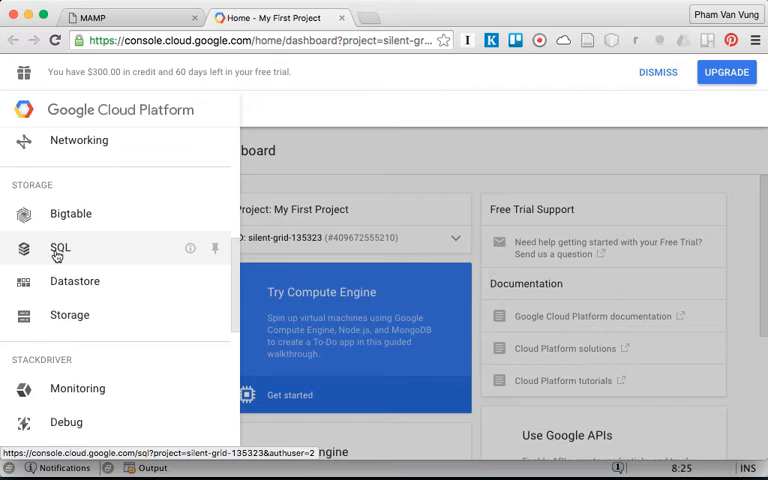
mouse_move(74, 280)
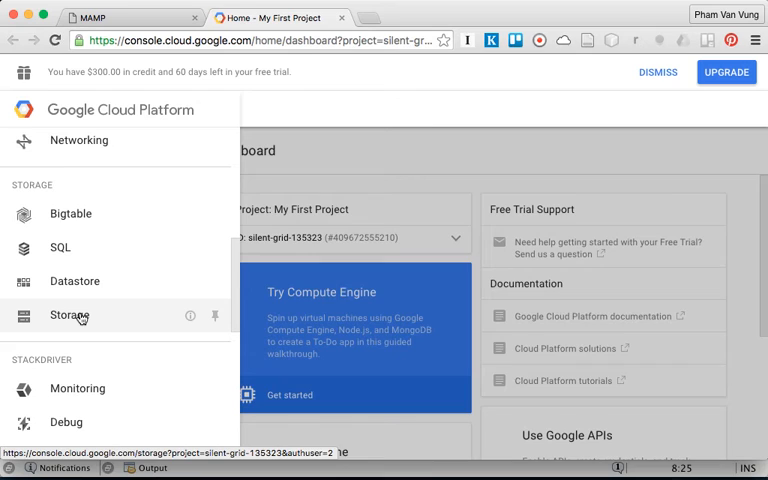
left_click(70, 316)
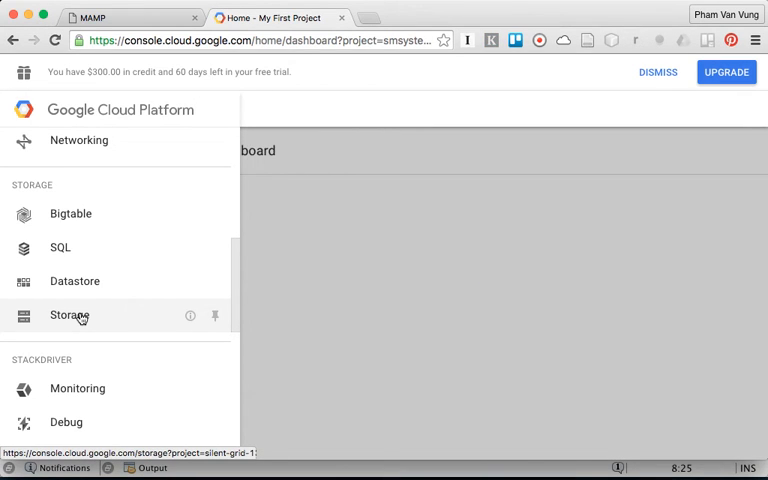